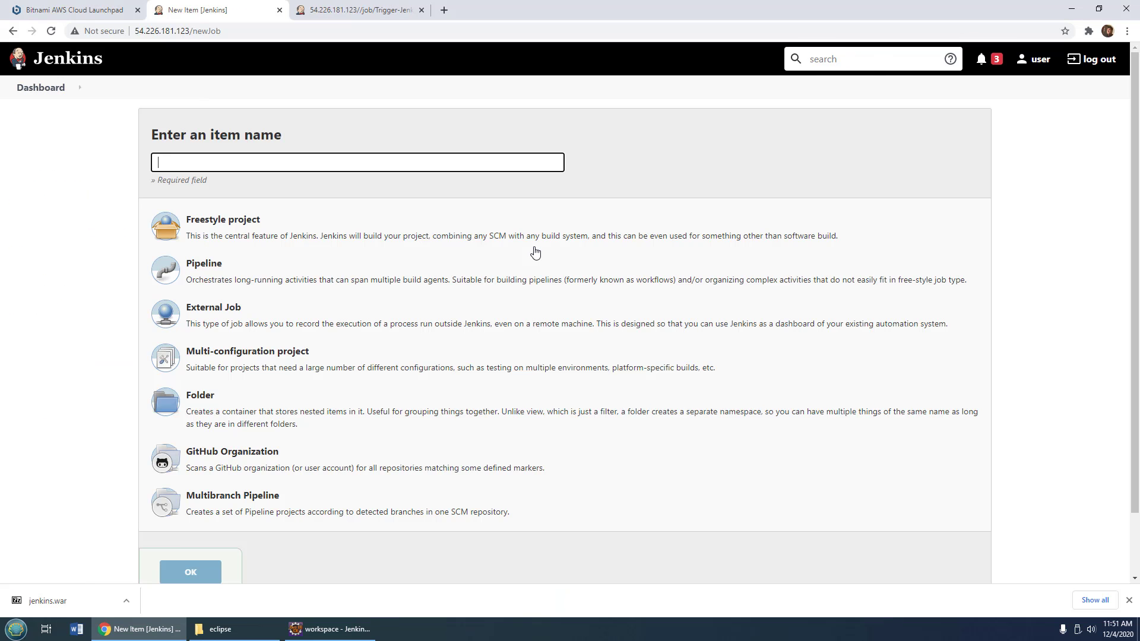
# Create a freestyle project named Trigger-Jenkins-Remotely and reach its configuration page
pyautogui.write('Trigger-Jenkins-Remotely')
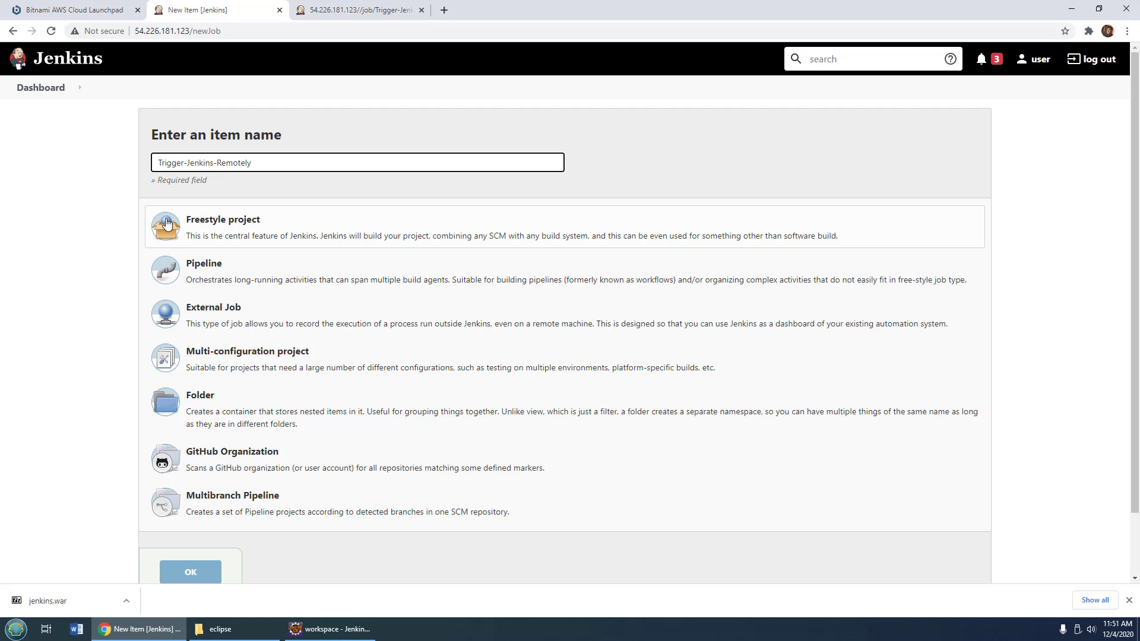
pyautogui.click(222, 218)
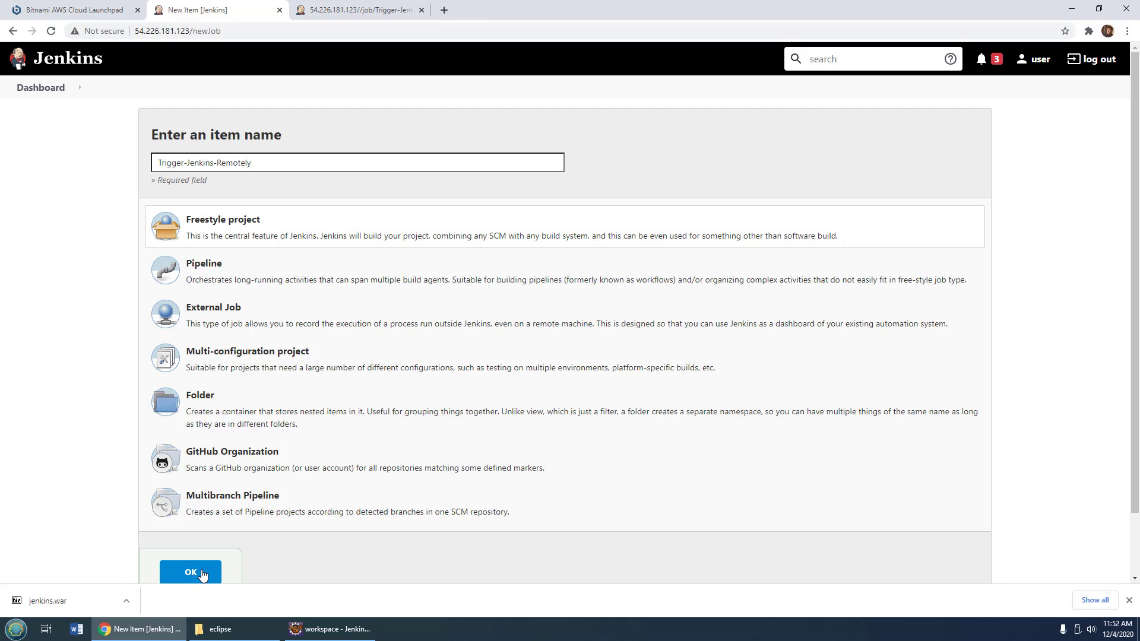
pyautogui.click(190, 572)
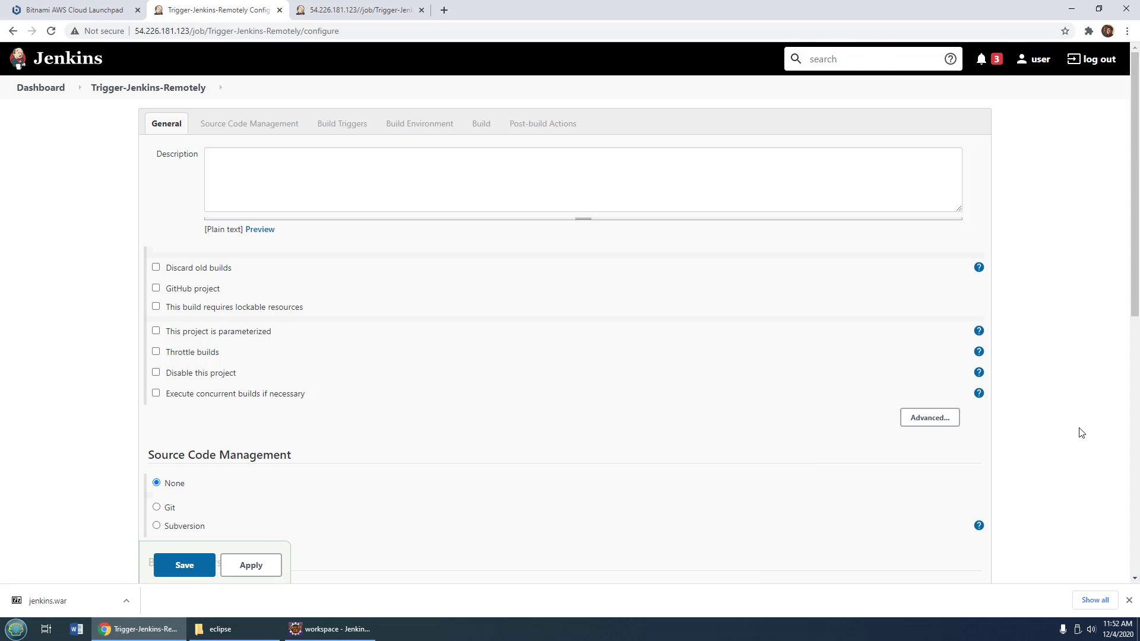
pyautogui.moveTo(1023, 451)
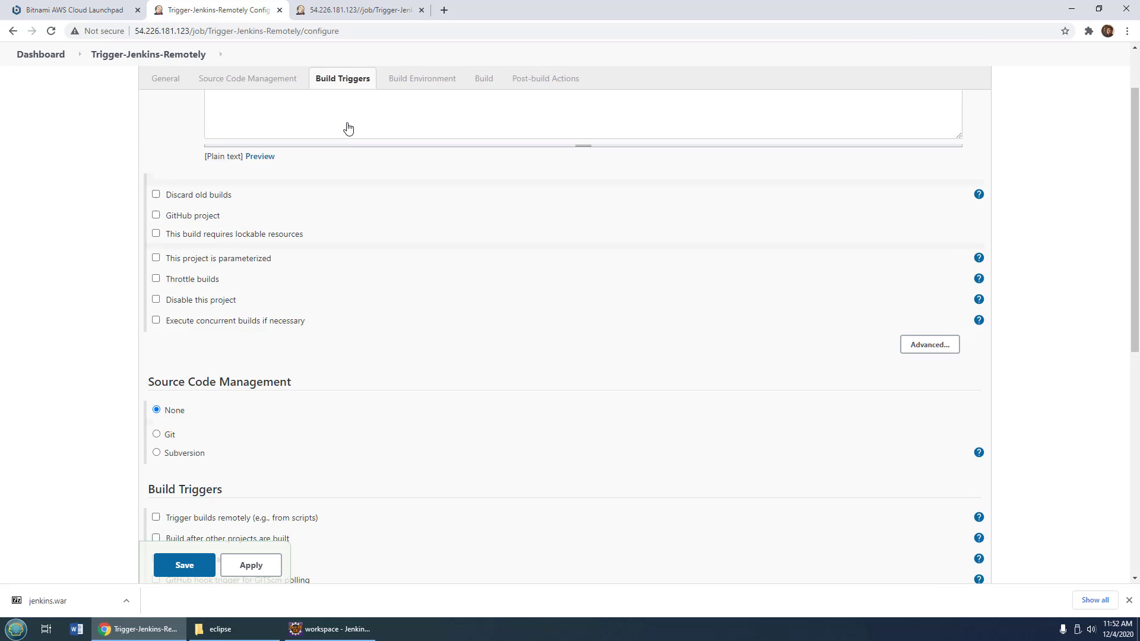
pyautogui.scroll(-3)
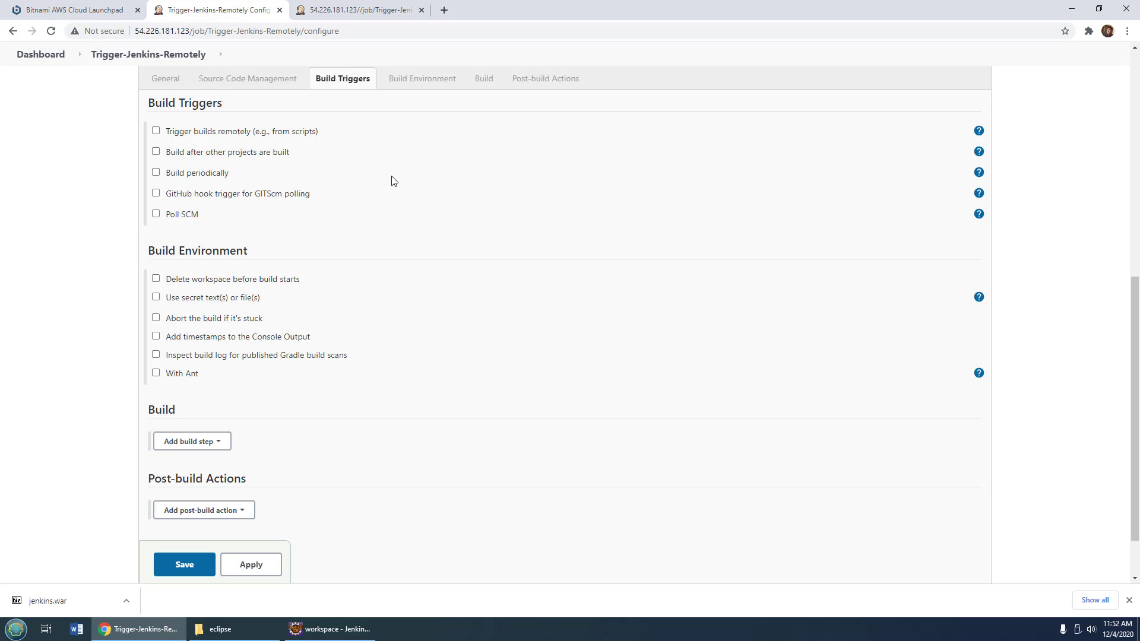
pyautogui.moveTo(228, 166)
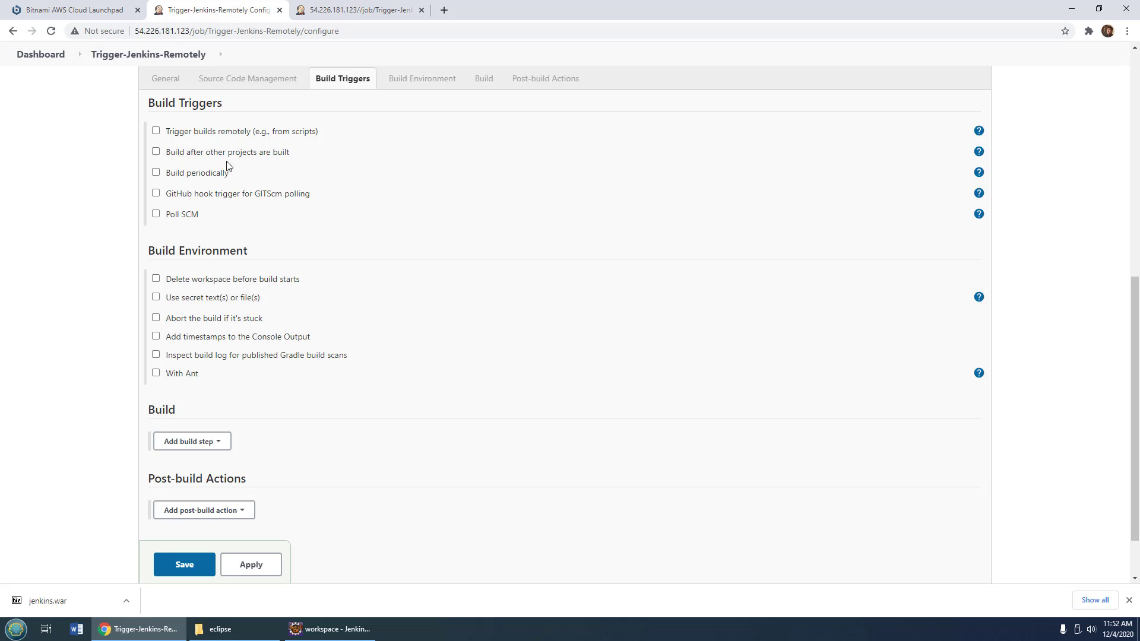
pyautogui.moveTo(343, 183)
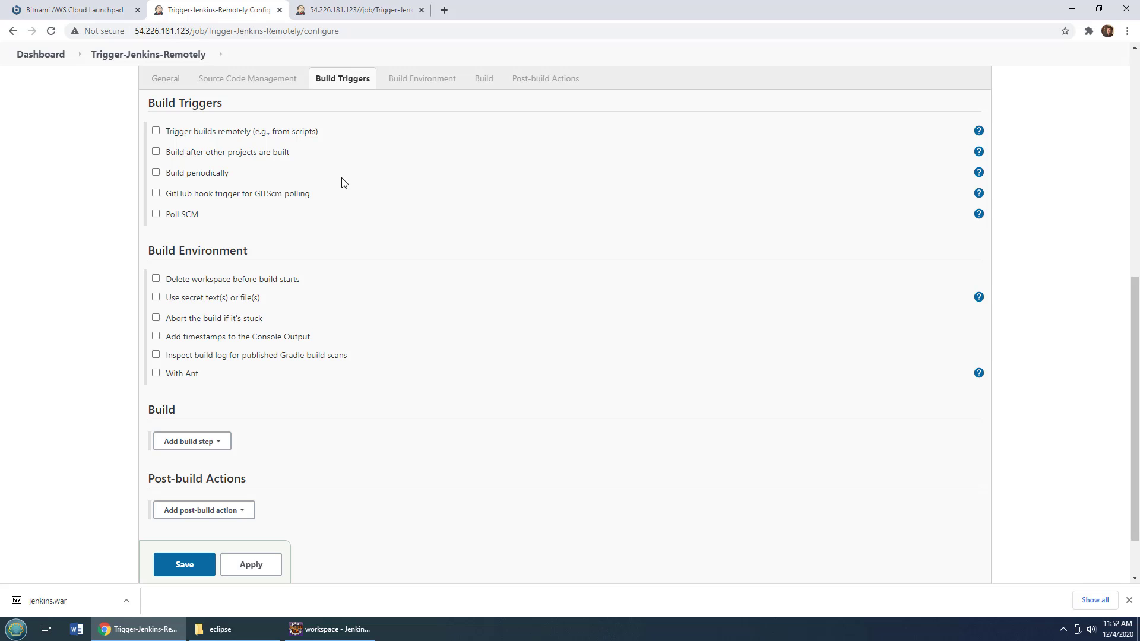
pyautogui.moveTo(155, 130)
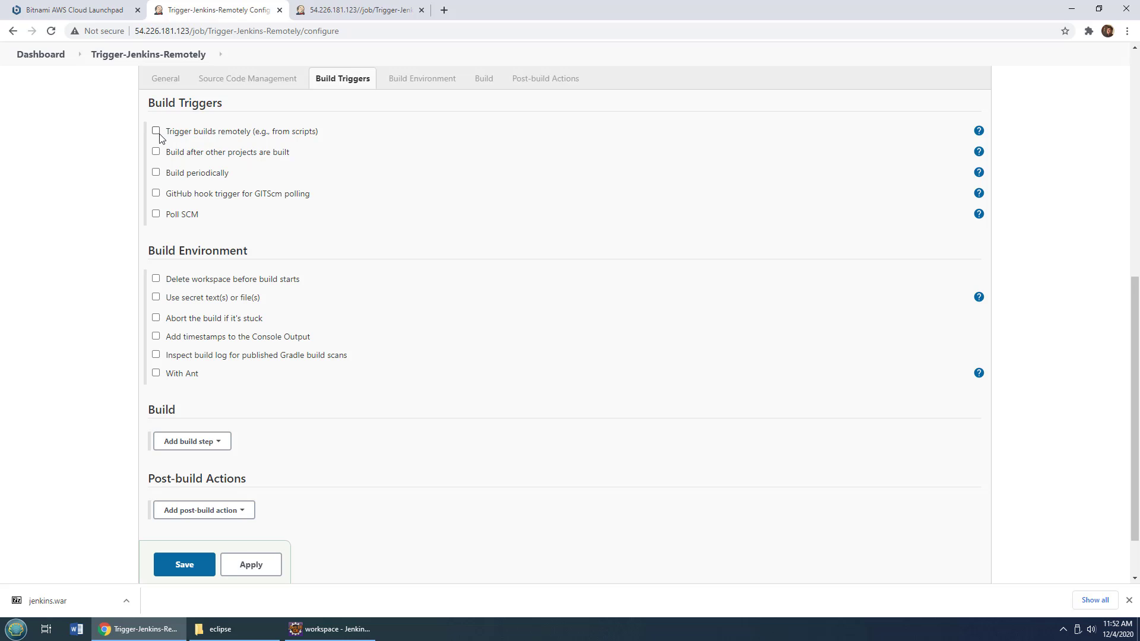
pyautogui.click(156, 131)
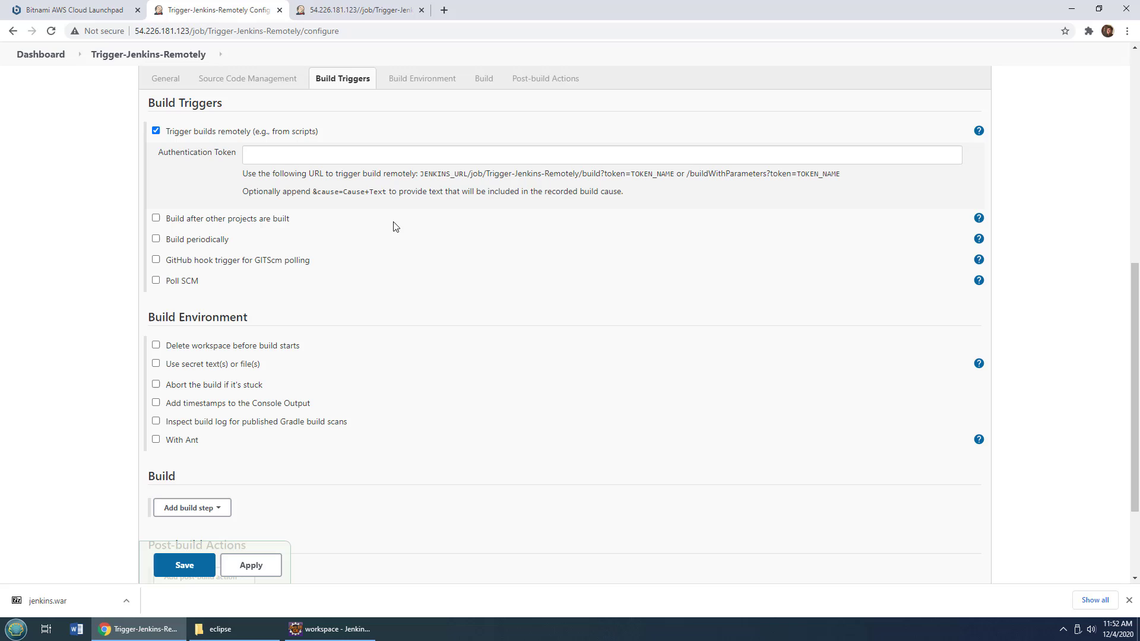
pyautogui.moveTo(237, 277)
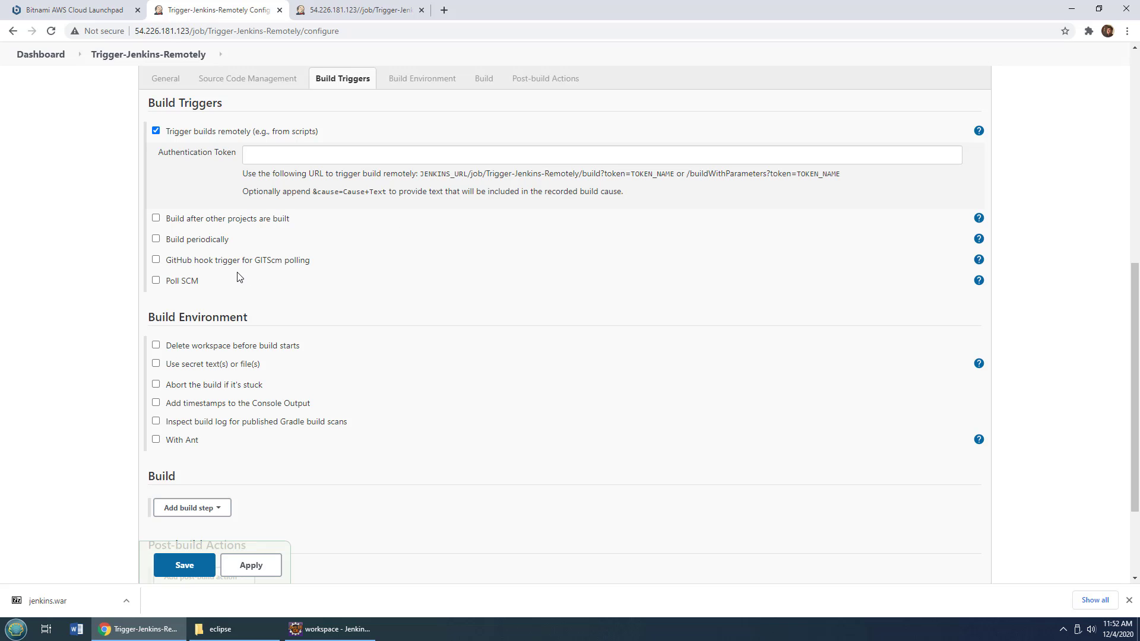
pyautogui.moveTo(204, 273)
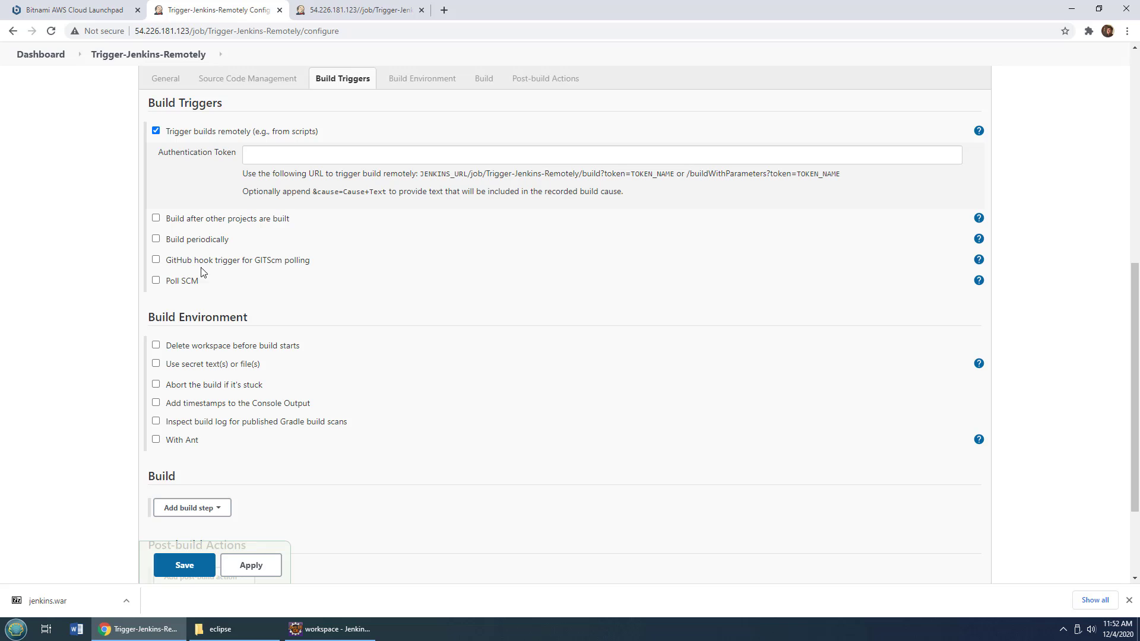
pyautogui.moveTo(325, 264)
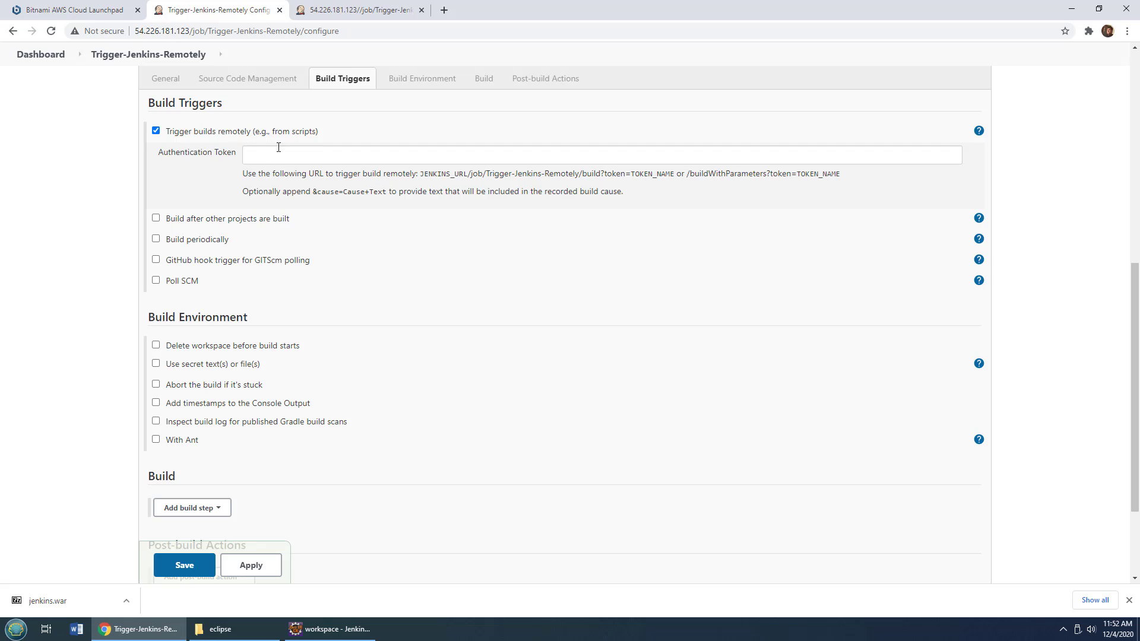
pyautogui.click(601, 154)
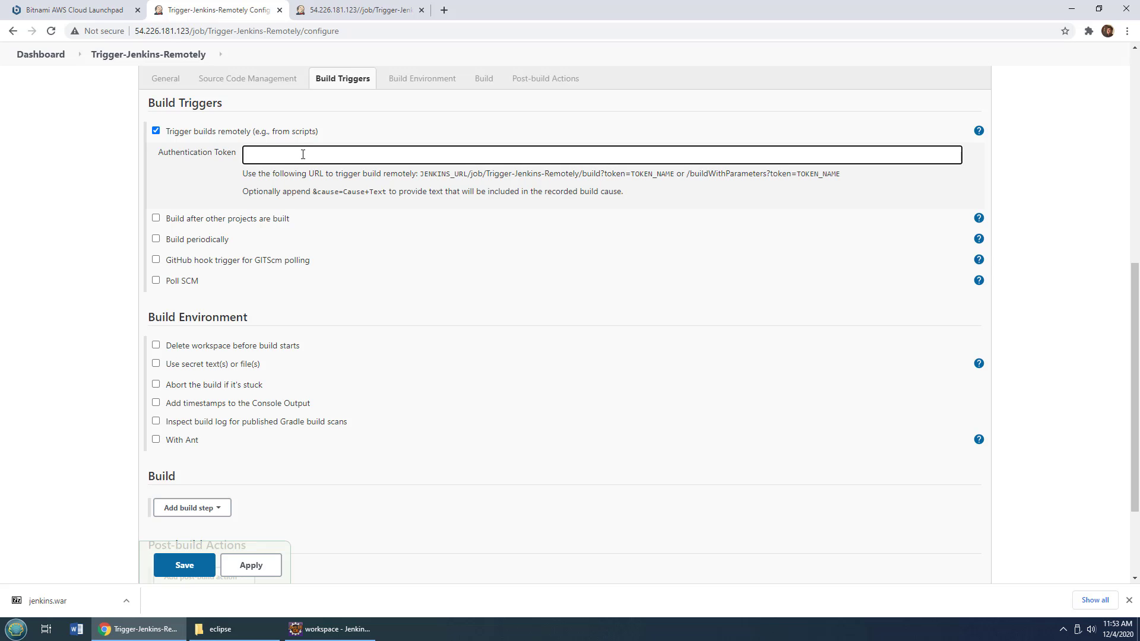
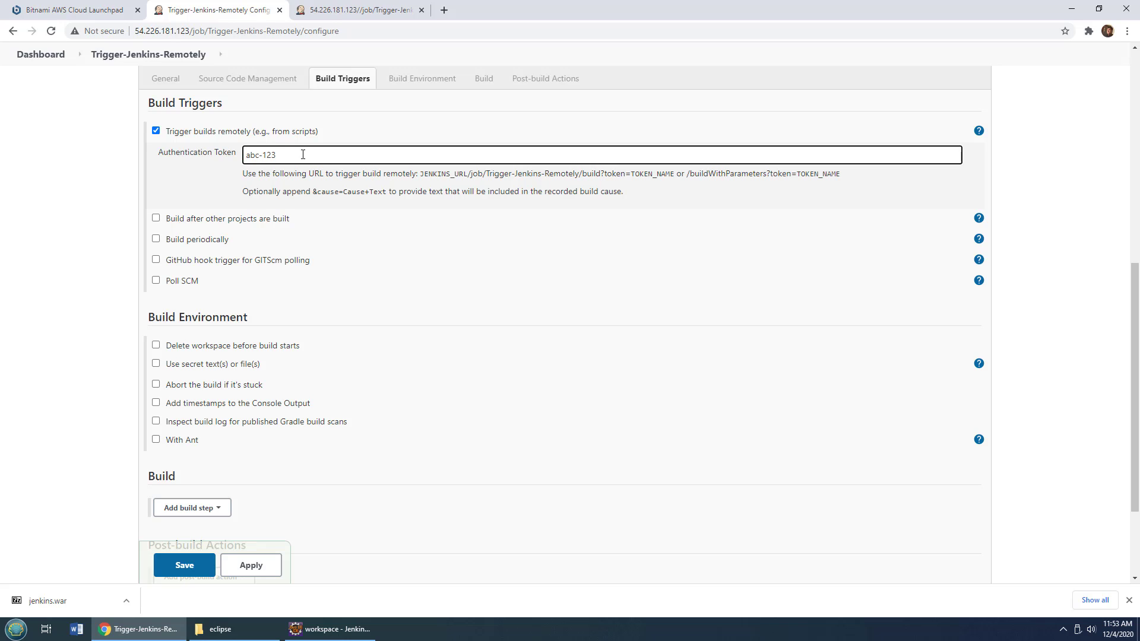
pyautogui.doubleClick(260, 154)
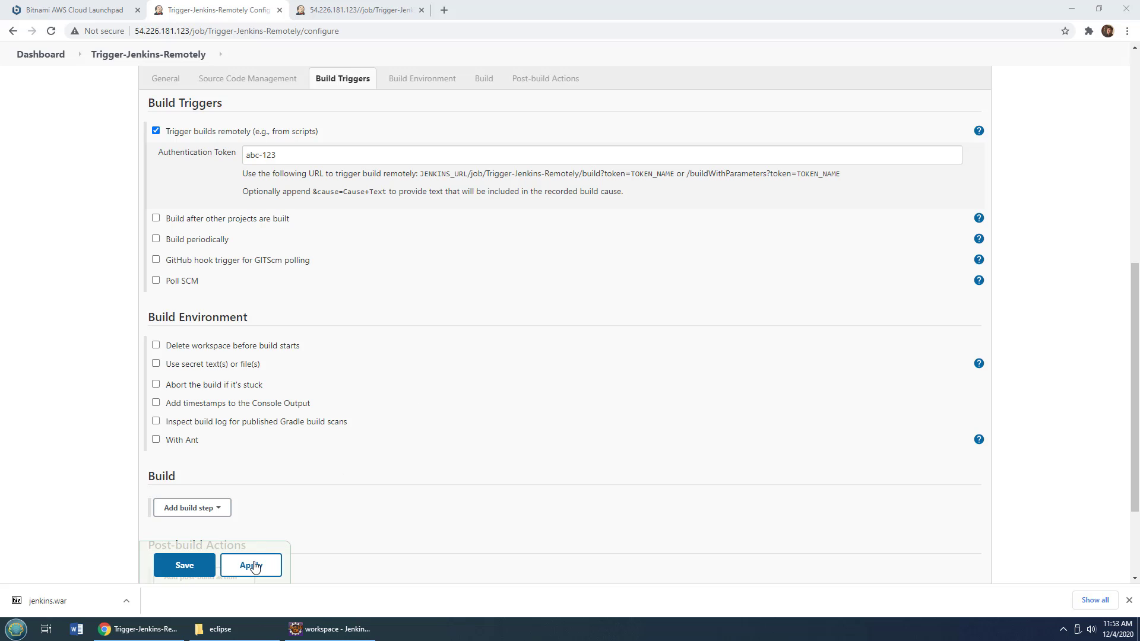
# Apply and save the trigger settings, then run build #1 with Build Now
pyautogui.click(184, 565)
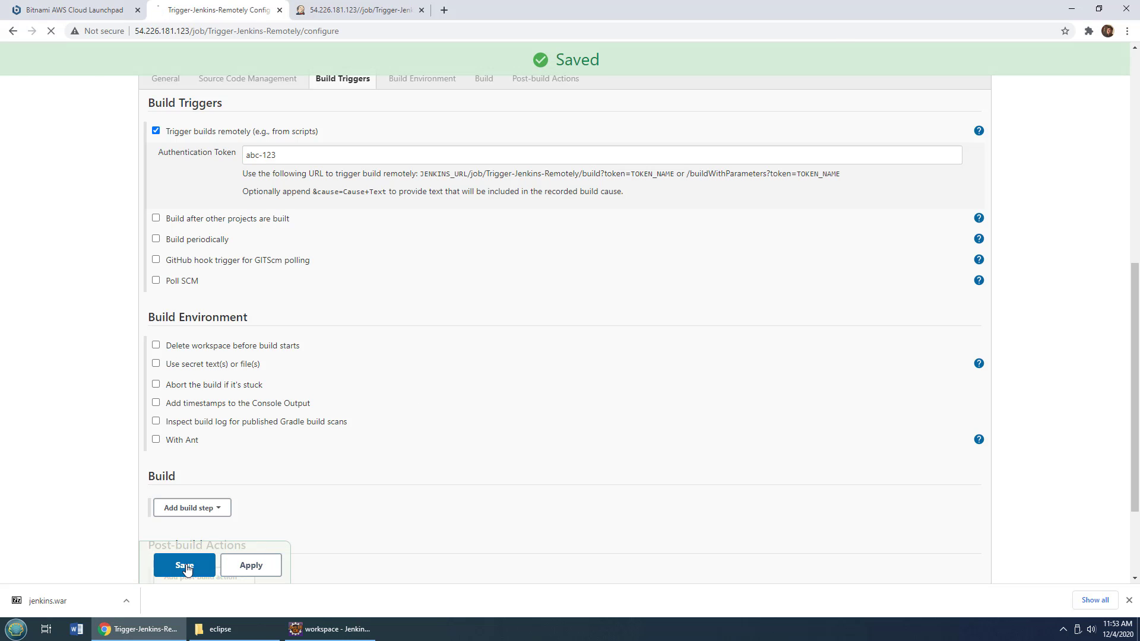
pyautogui.click(184, 565)
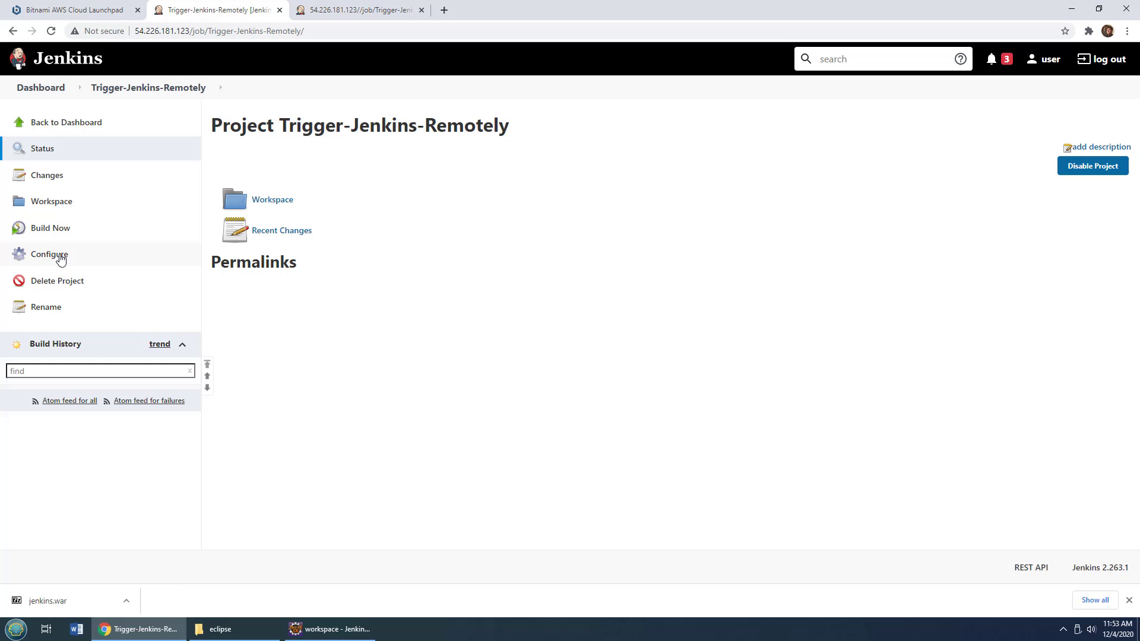
pyautogui.click(50, 228)
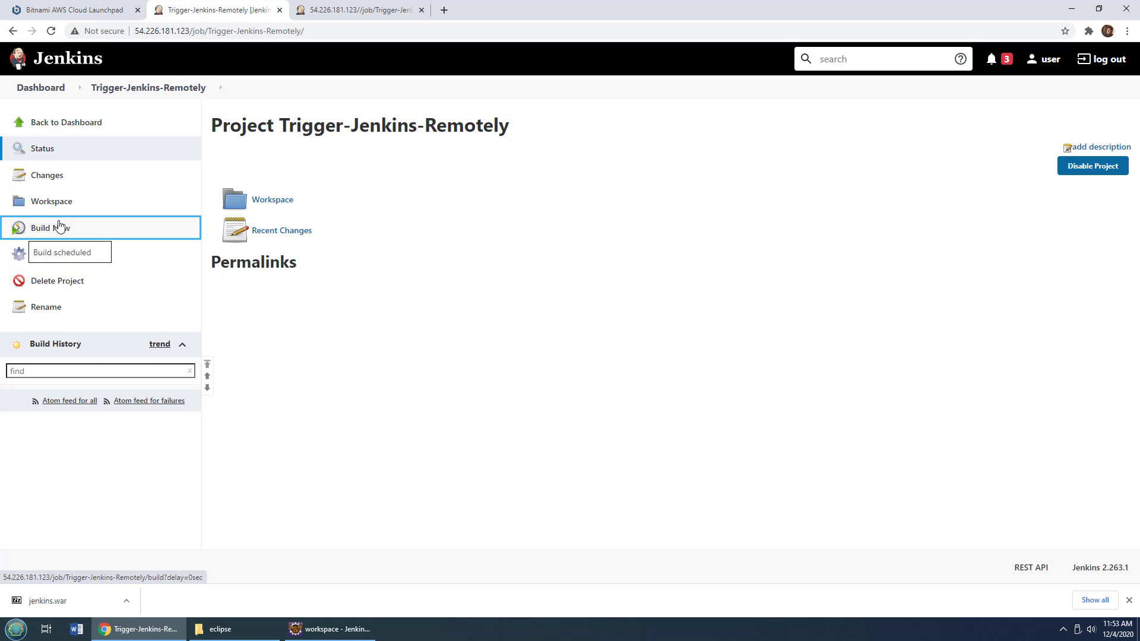
pyautogui.click(49, 228)
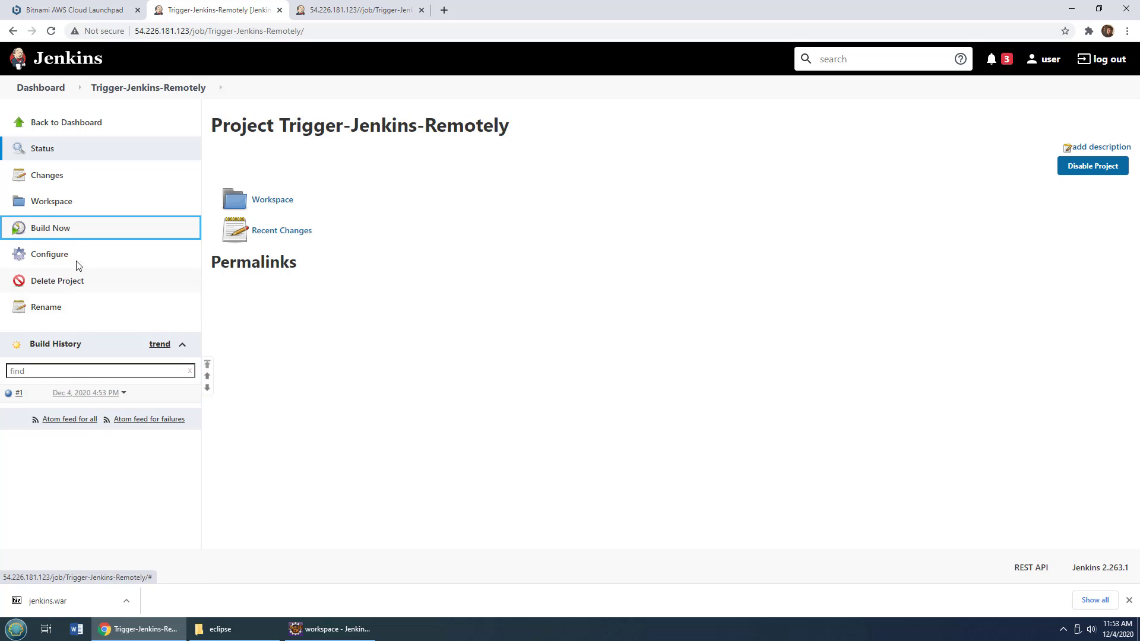
pyautogui.click(49, 254)
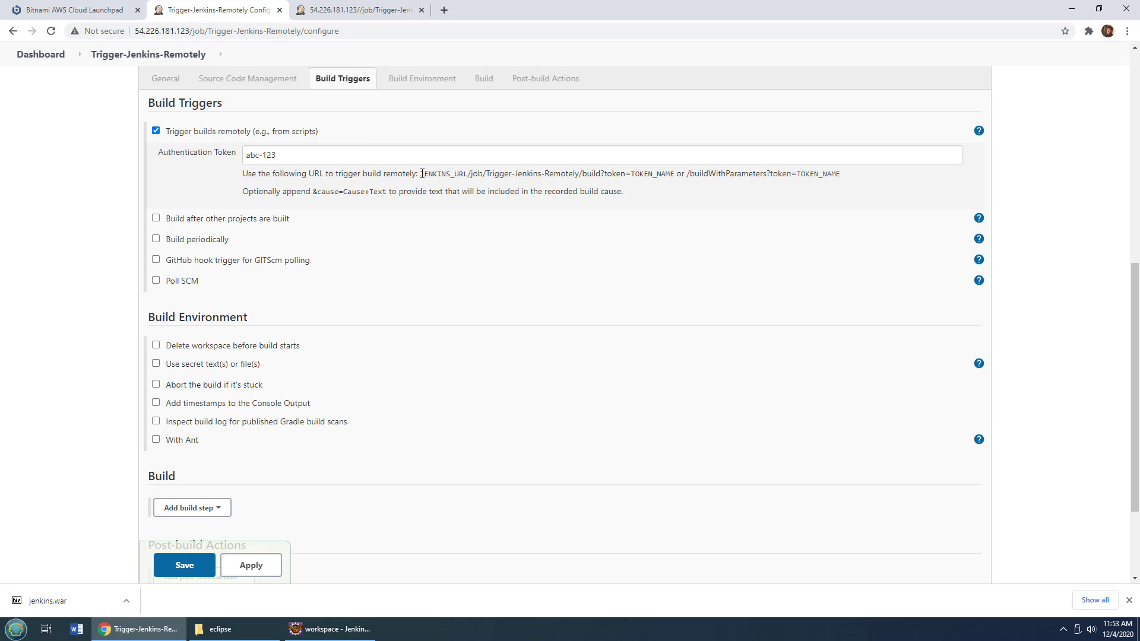
pyautogui.moveTo(421, 174); pyautogui.dragTo(601, 174)
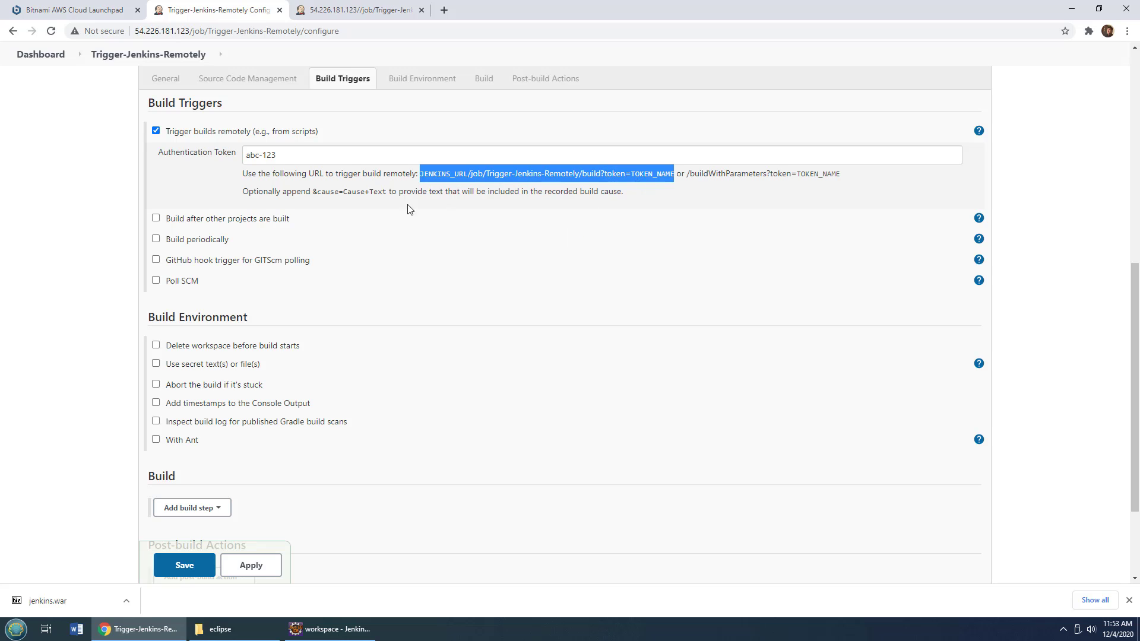
pyautogui.moveTo(345, 141)
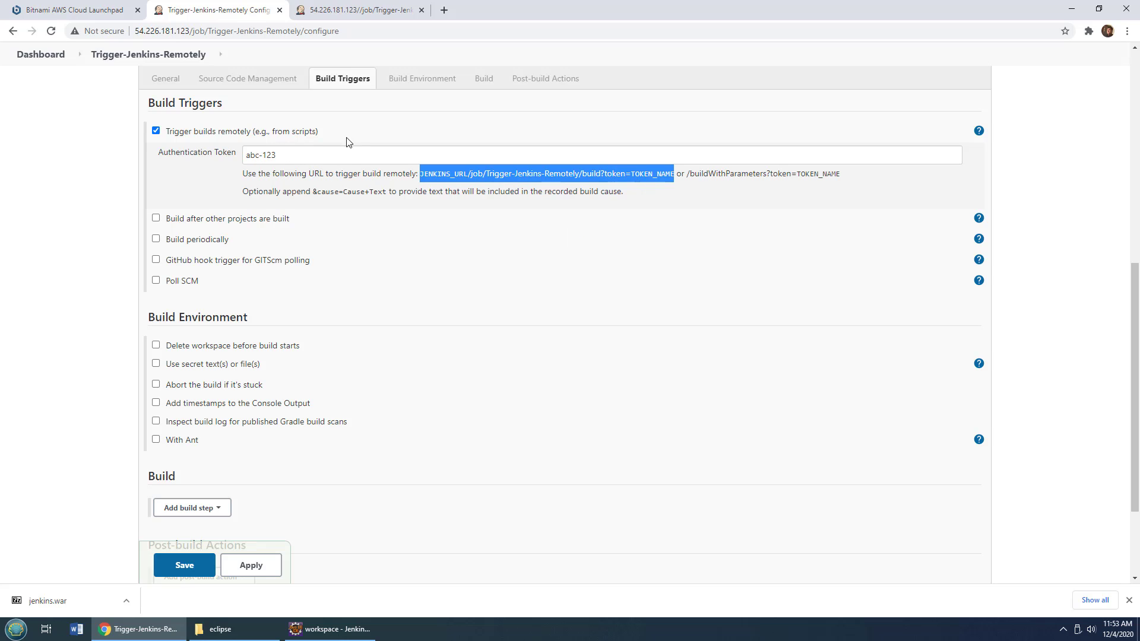
pyautogui.click(161, 31)
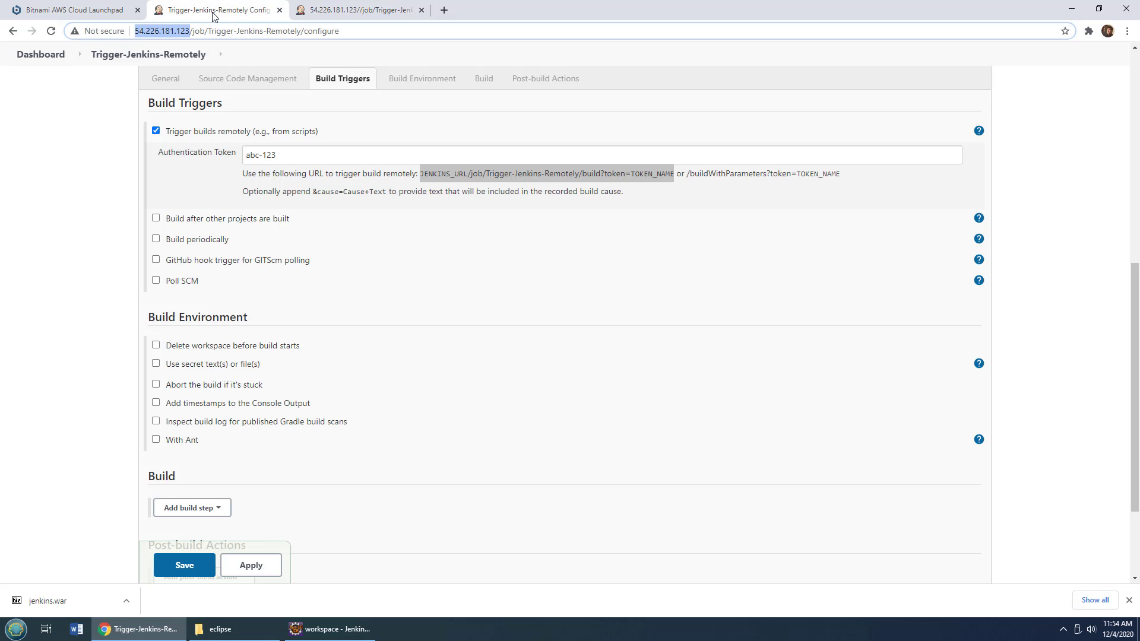
# Show the project status page with build #2 queued alongside build #1
pyautogui.click(184, 565)
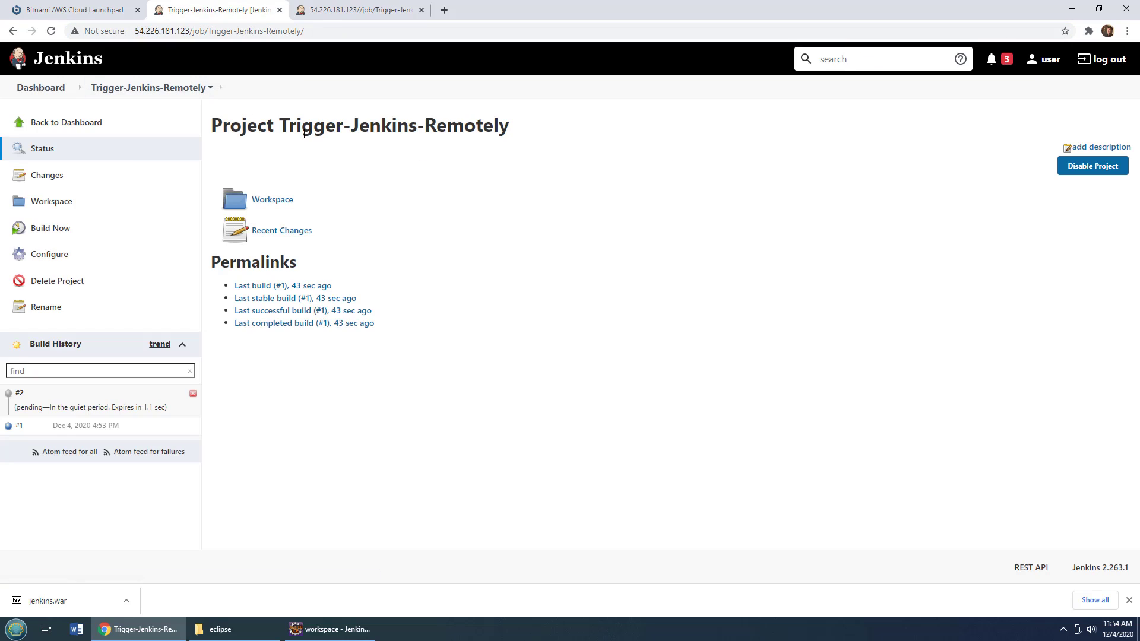
pyautogui.moveTo(76, 425)
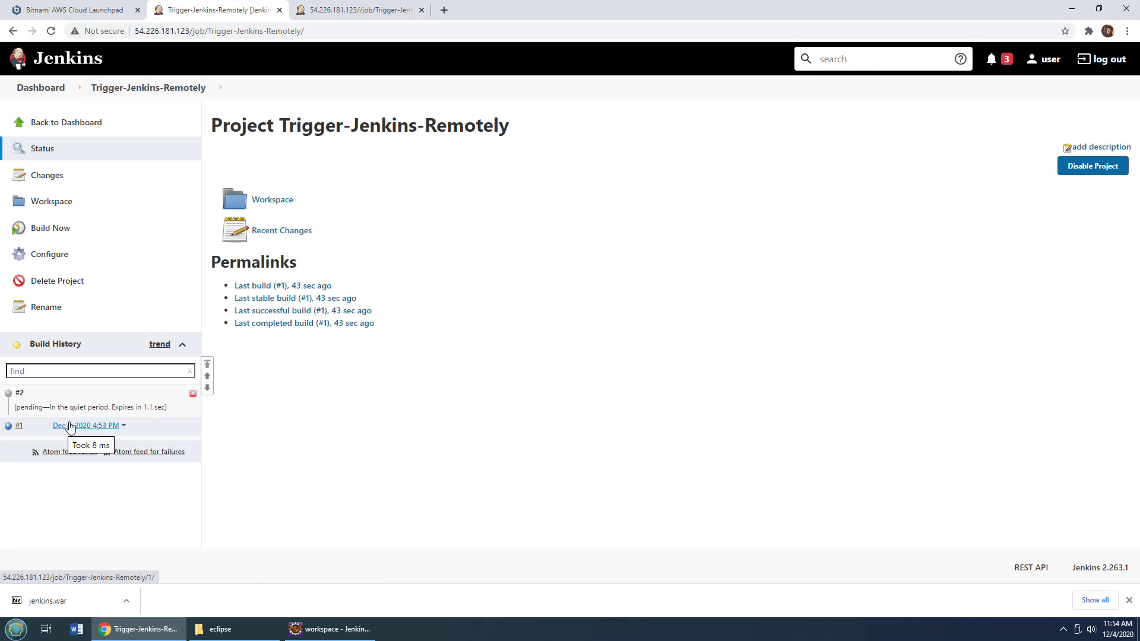
pyautogui.moveTo(174, 427)
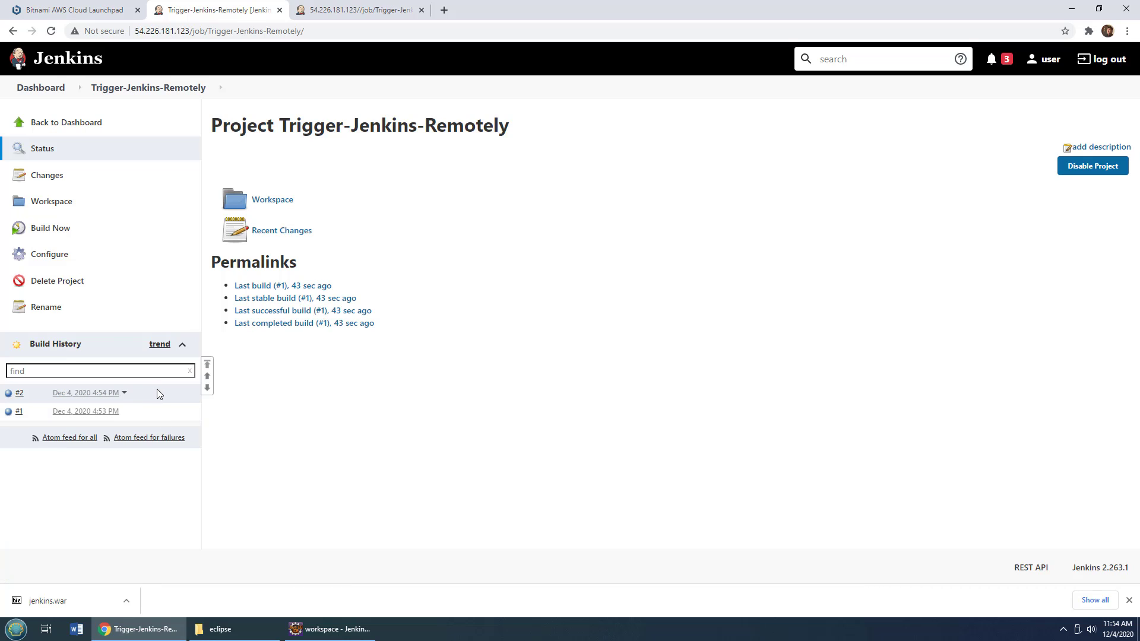
pyautogui.moveTo(85, 393)
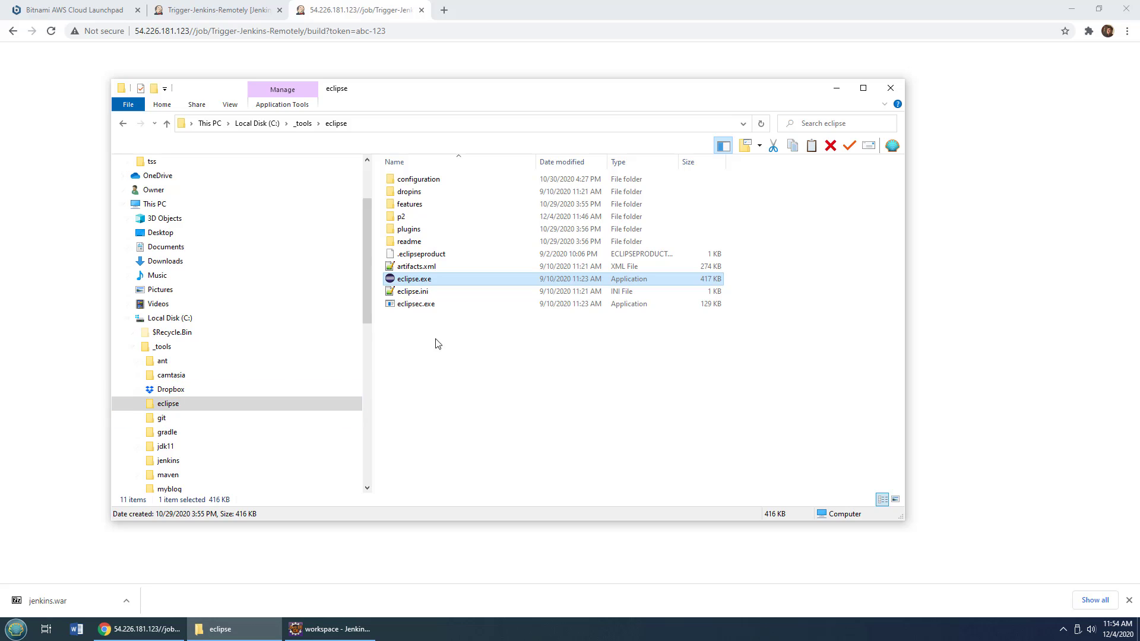
# Launch Git Bash in the eclipse folder and run an unauthenticated curl of the trigger URL, getting 403 Forbidden
pyautogui.rightClick(438, 344)
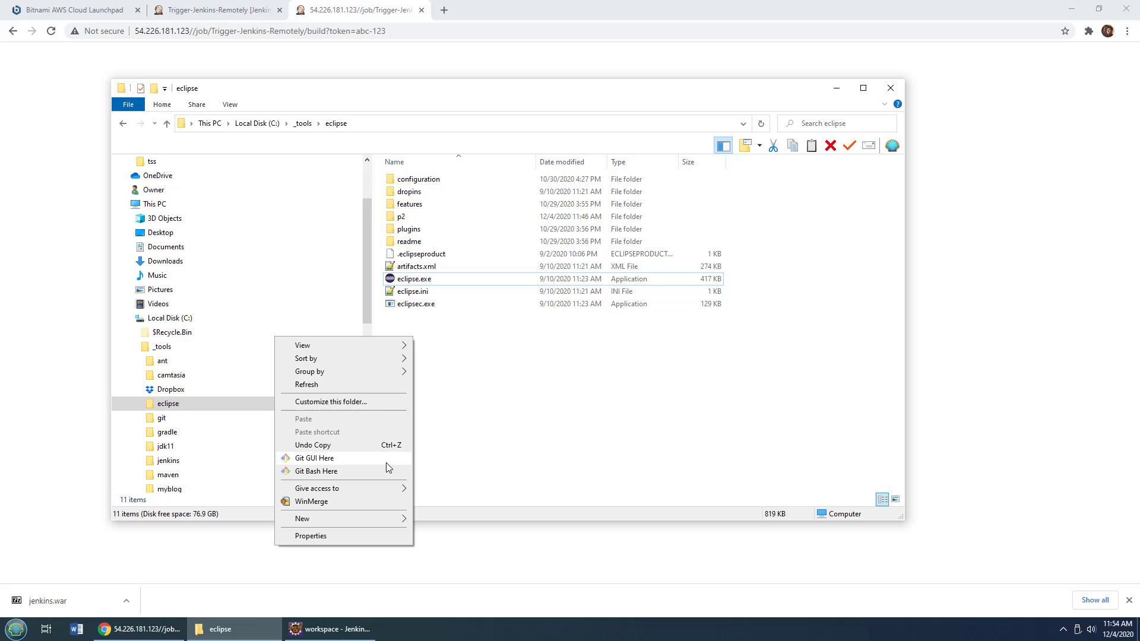
pyautogui.click(315, 471)
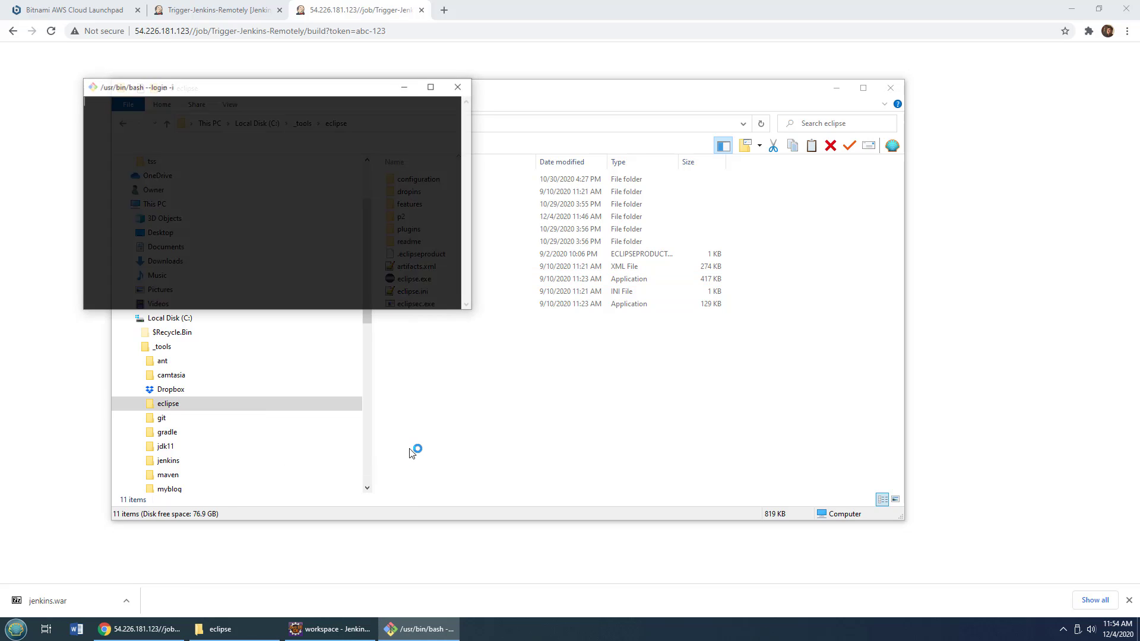
pyautogui.write('CURL')
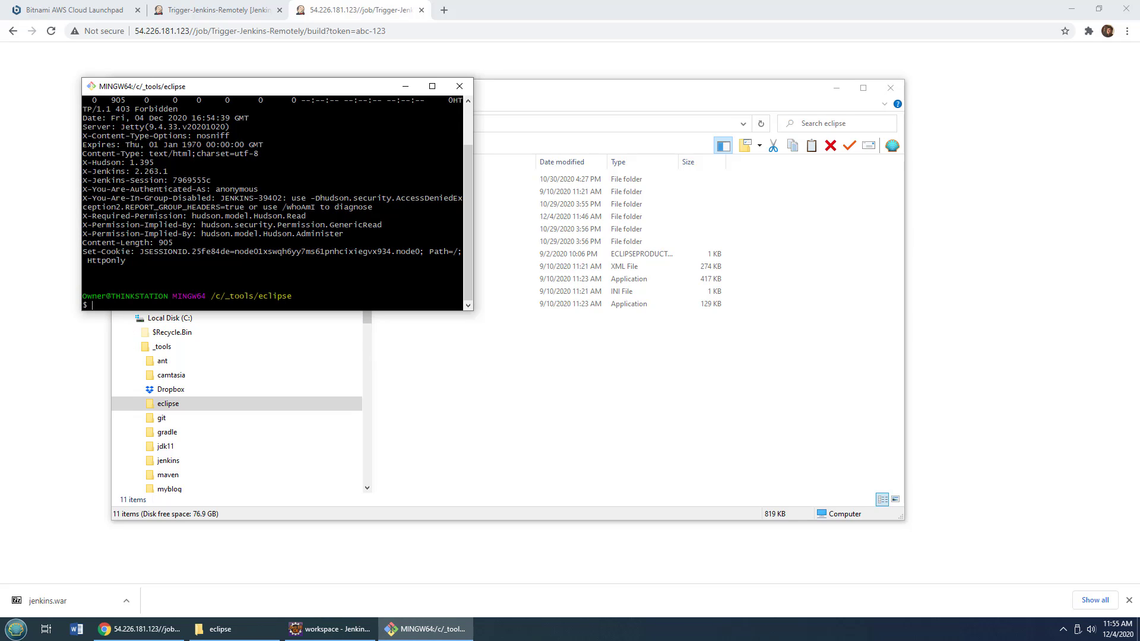
pyautogui.write('CUR')
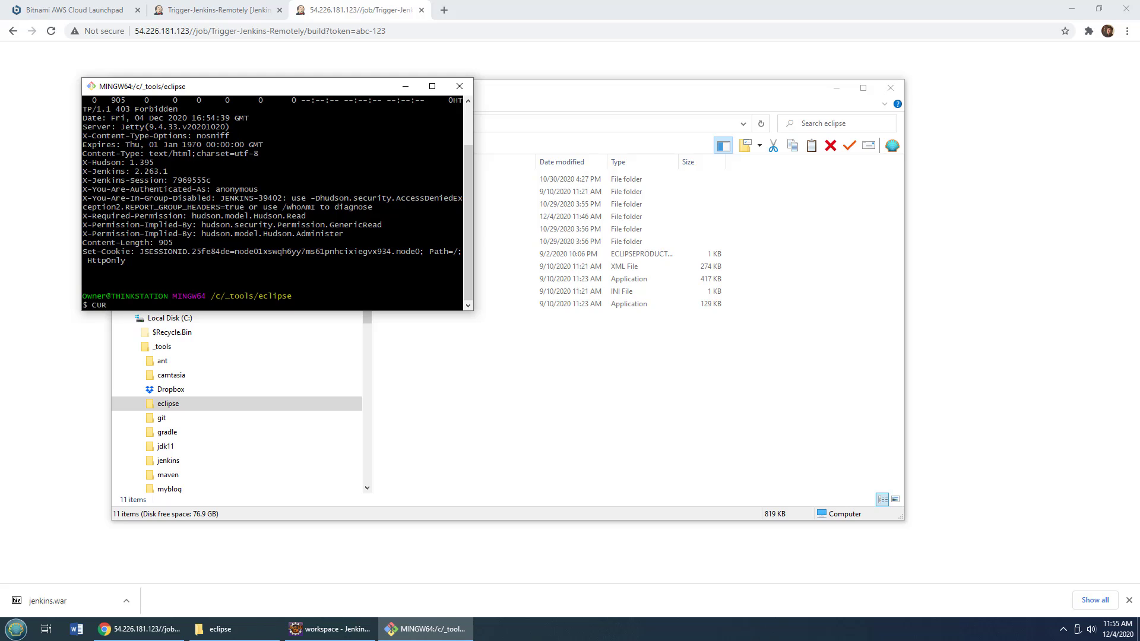
pyautogui.write('url -I')
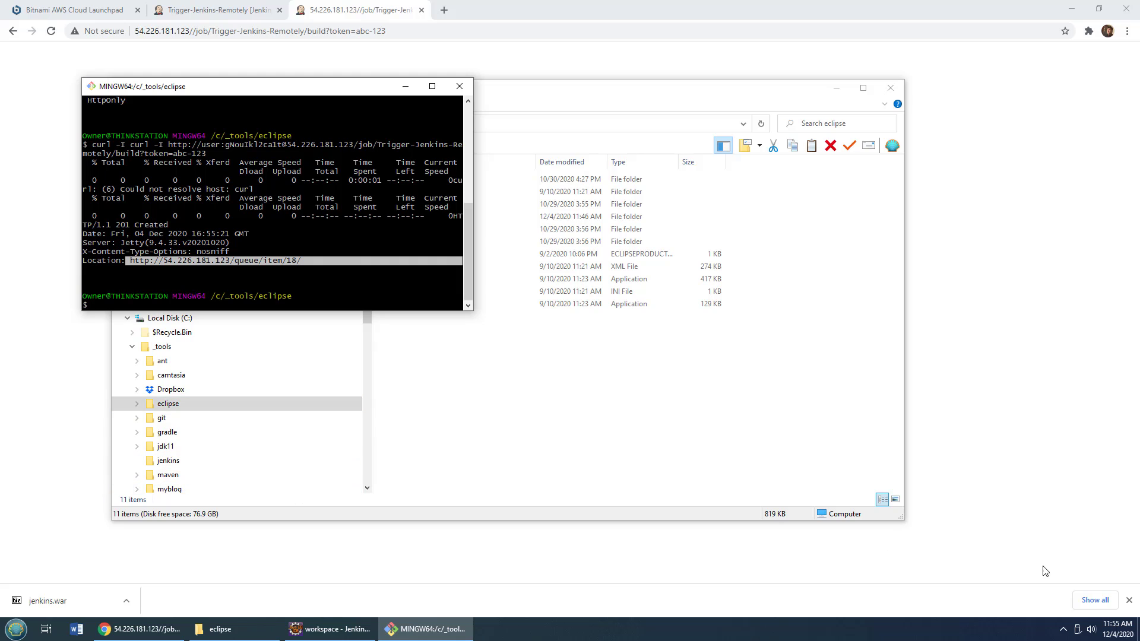
pyautogui.click(216, 9)
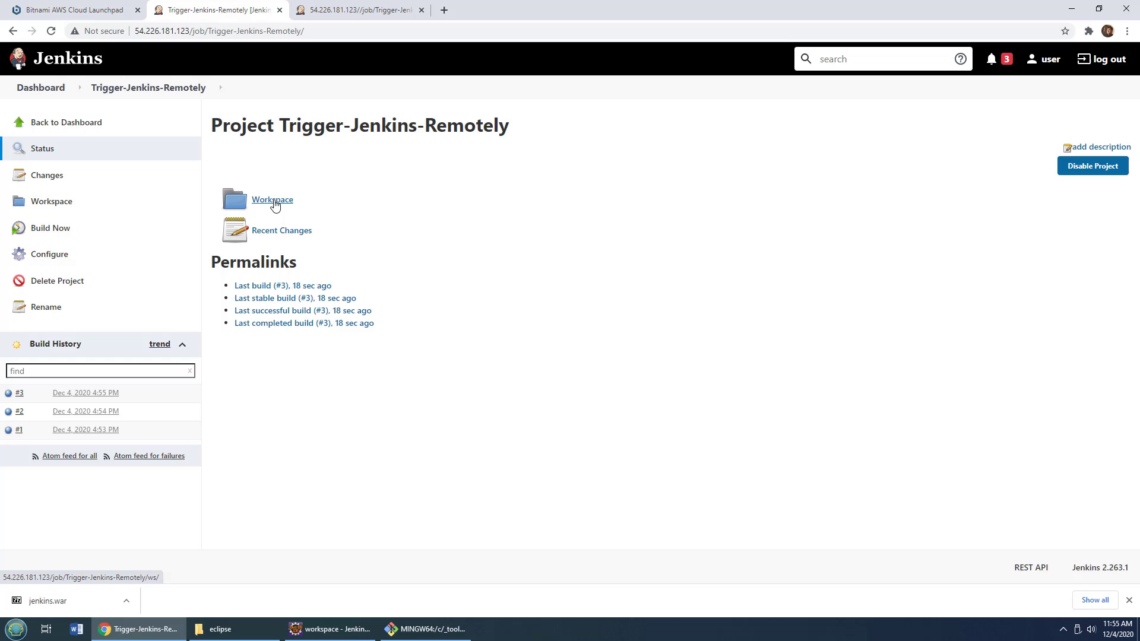
# Check the Jenkins credentials in Bitnami Launchpad and return to the job's Configure page
pyautogui.click(71, 10)
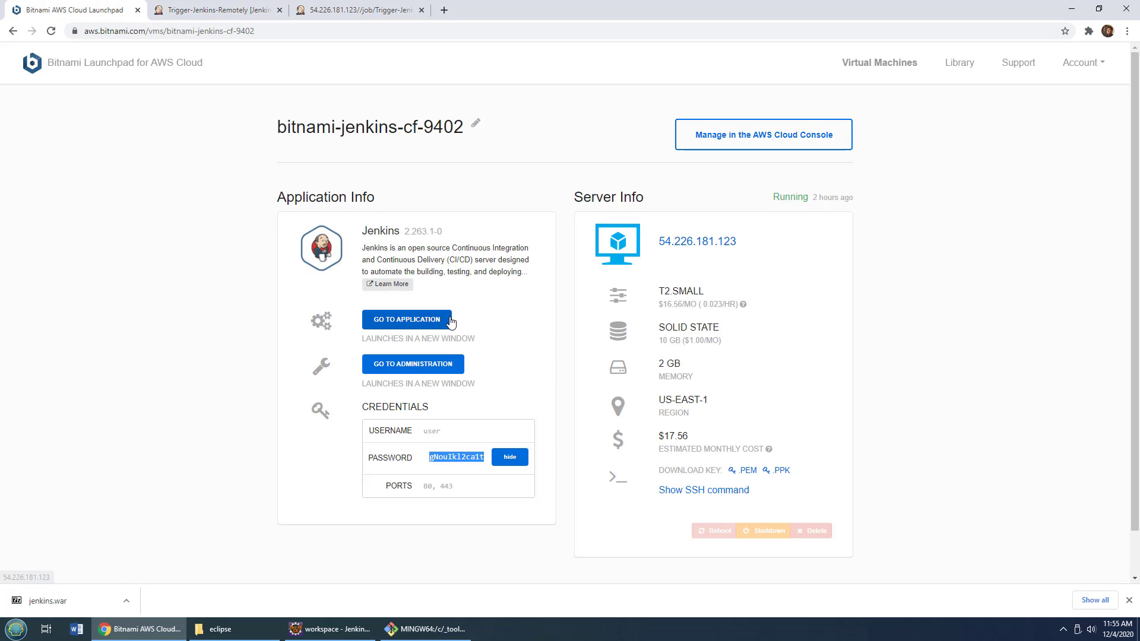
pyautogui.moveTo(486, 325)
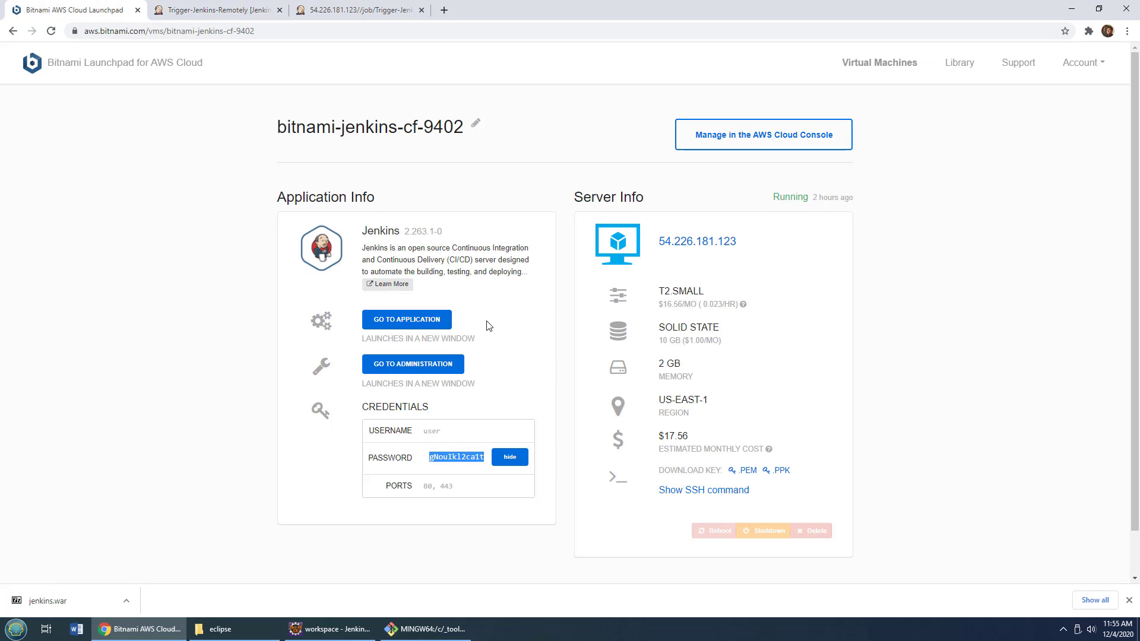
pyautogui.click(218, 10)
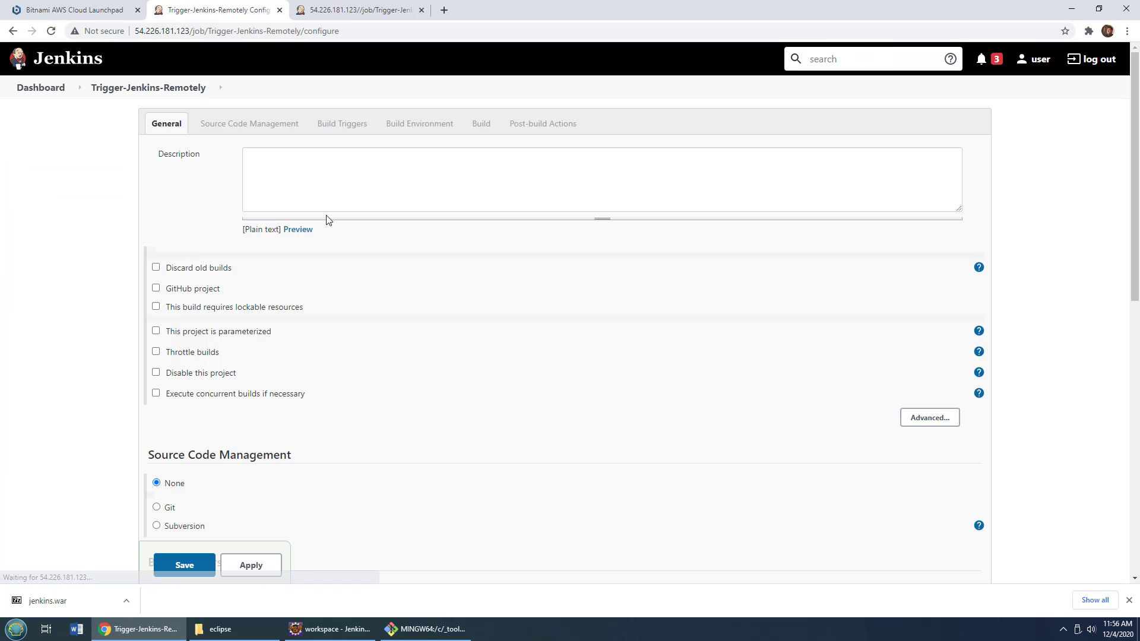
pyautogui.click(342, 122)
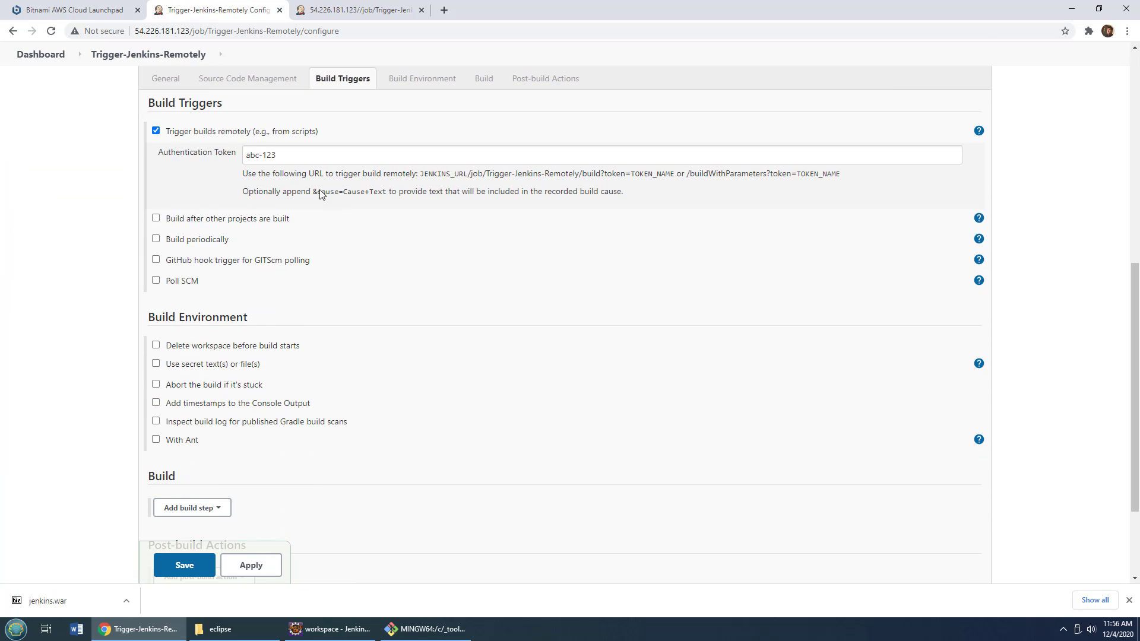
pyautogui.click(601, 155)
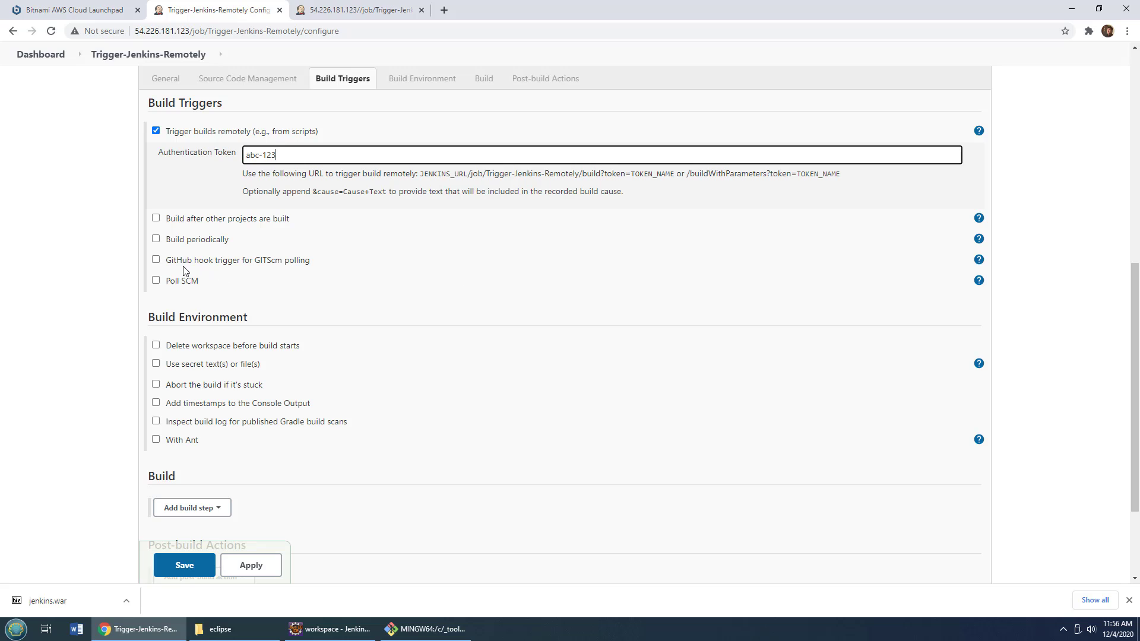
pyautogui.moveTo(162, 270)
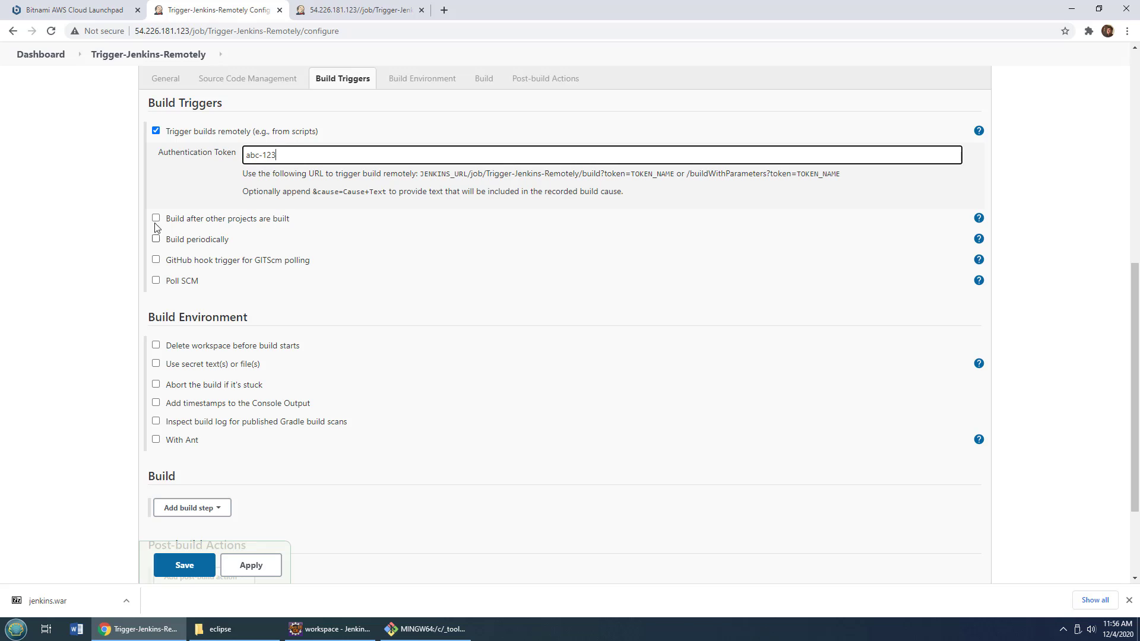
pyautogui.moveTo(108, 144)
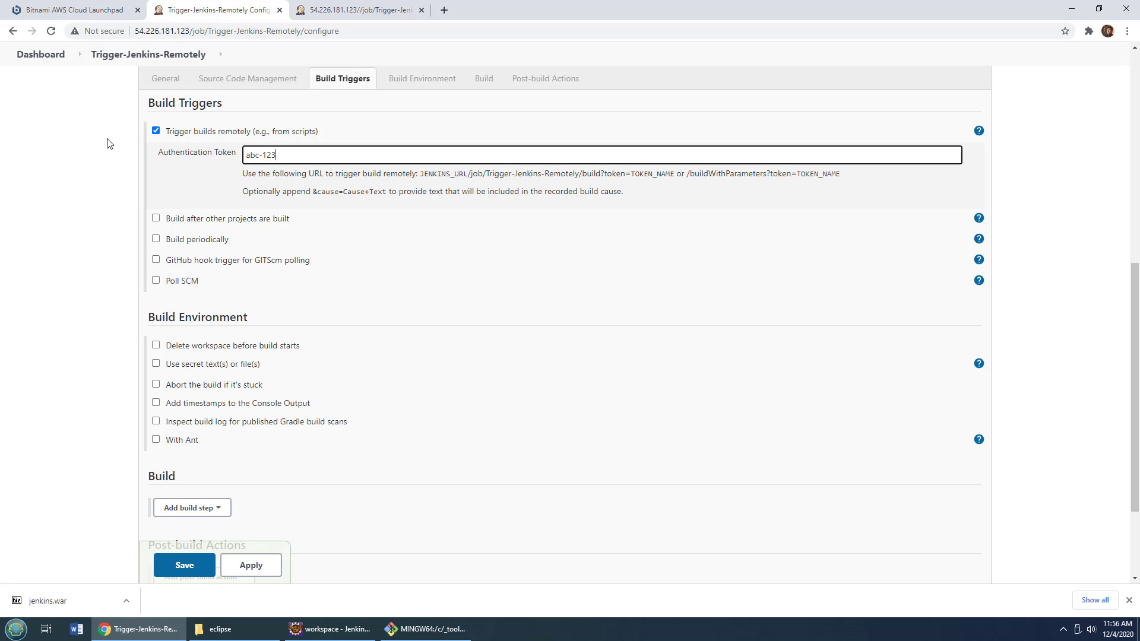